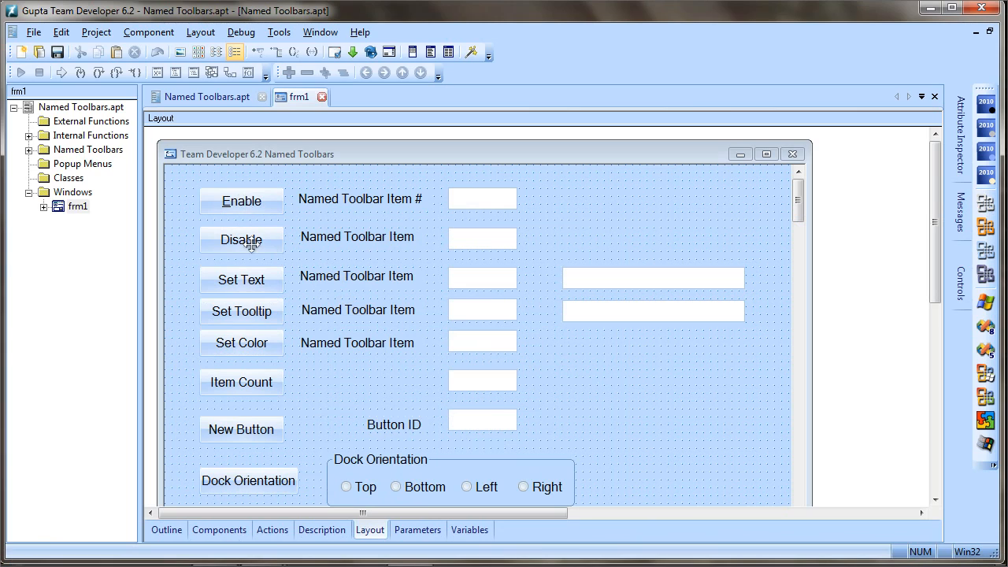
mouse_move(252, 268)
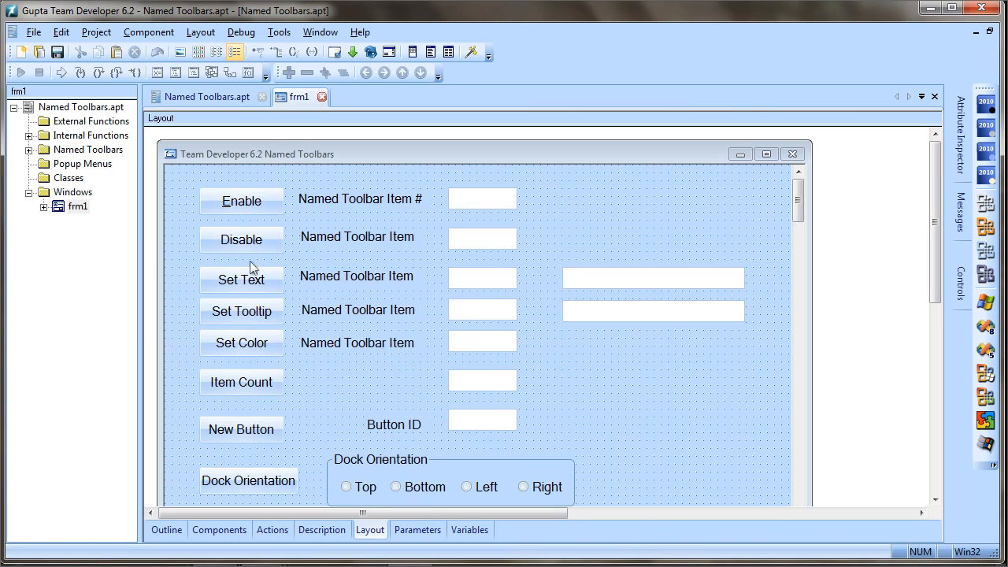
mouse_move(259, 315)
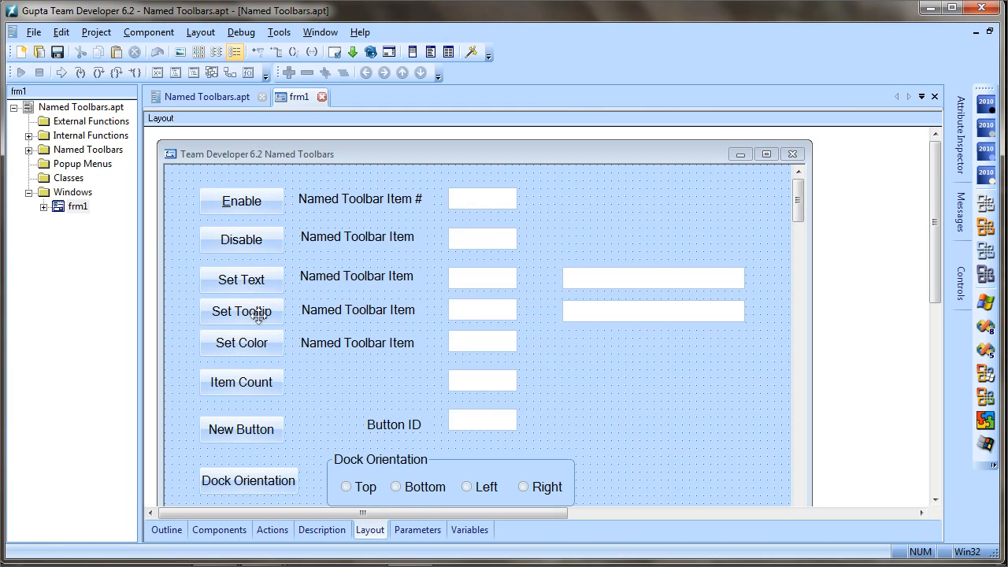
mouse_move(415, 341)
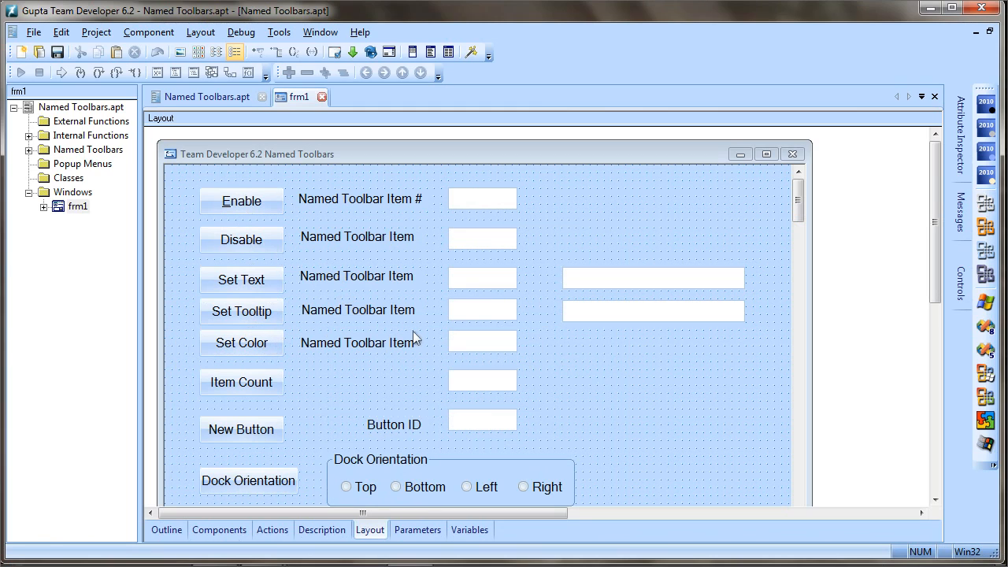
mouse_move(353, 397)
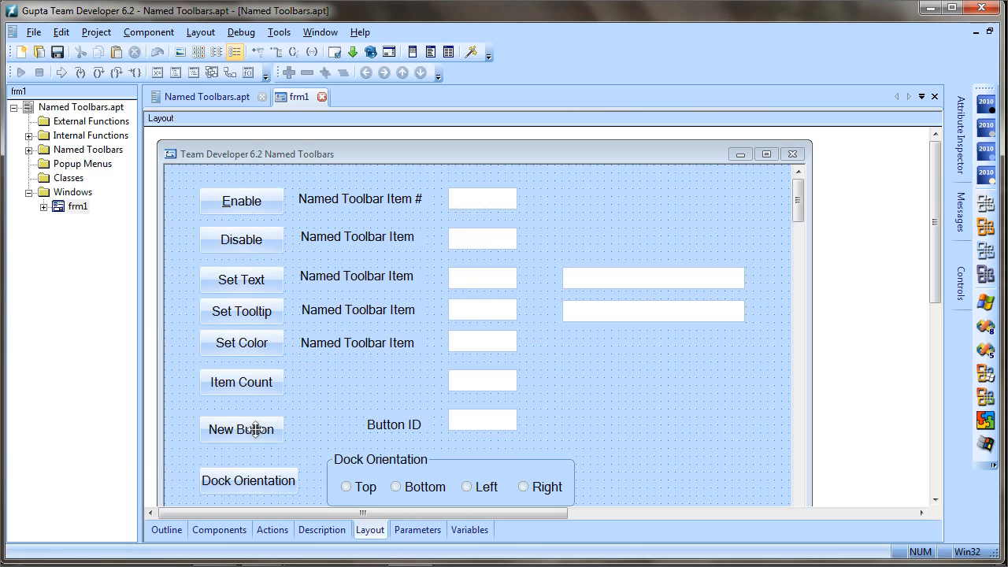
mouse_move(469, 416)
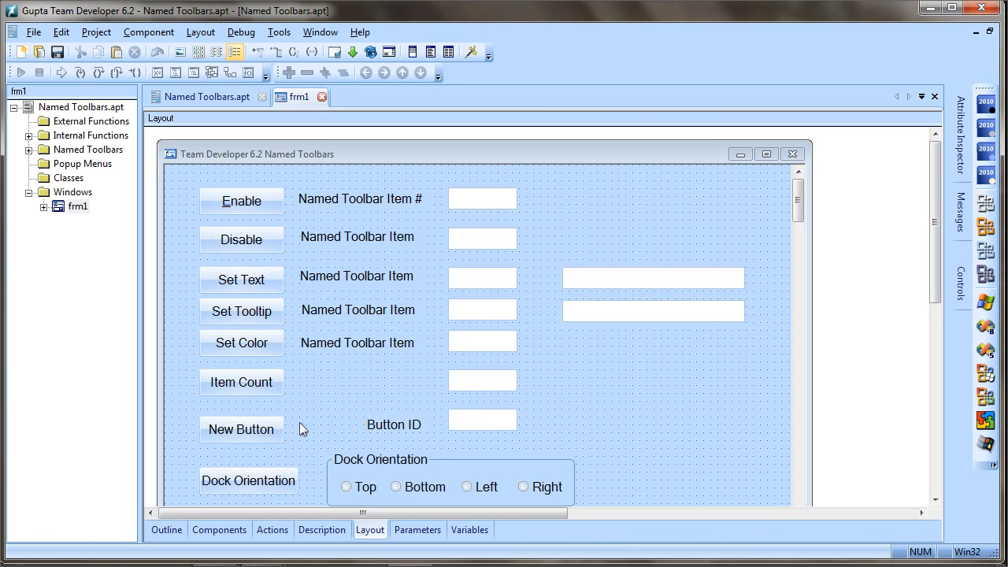
mouse_move(346, 76)
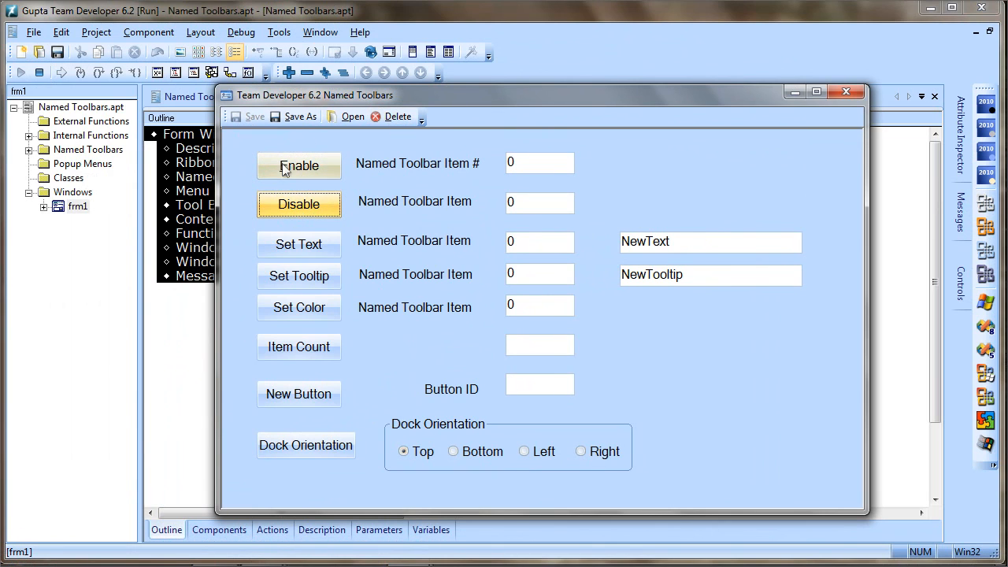
- Re-enable toolbar item 0 and relabel it NewText using the Enable and Set Text buttons
click(299, 165)
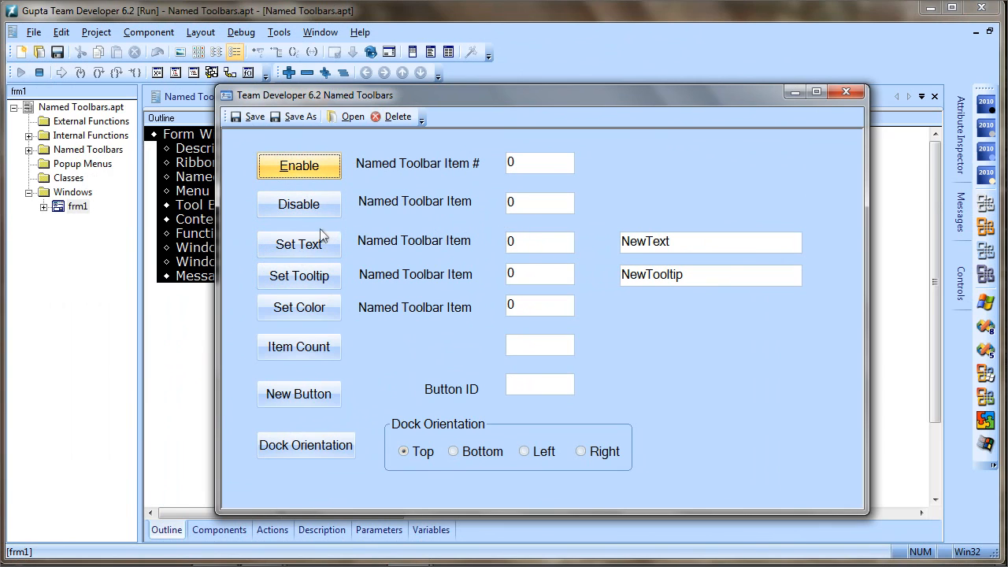
mouse_move(236, 117)
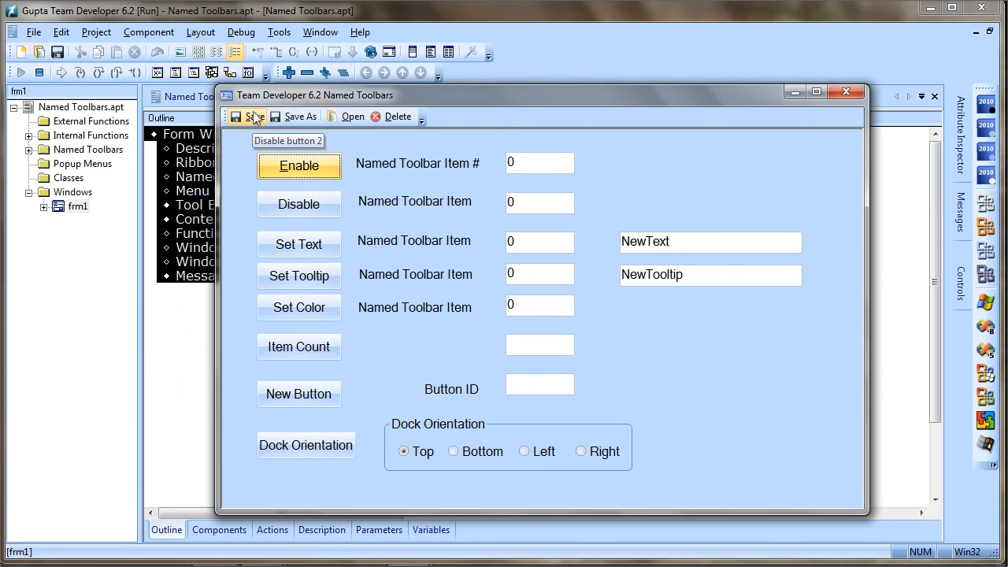
mouse_move(240, 172)
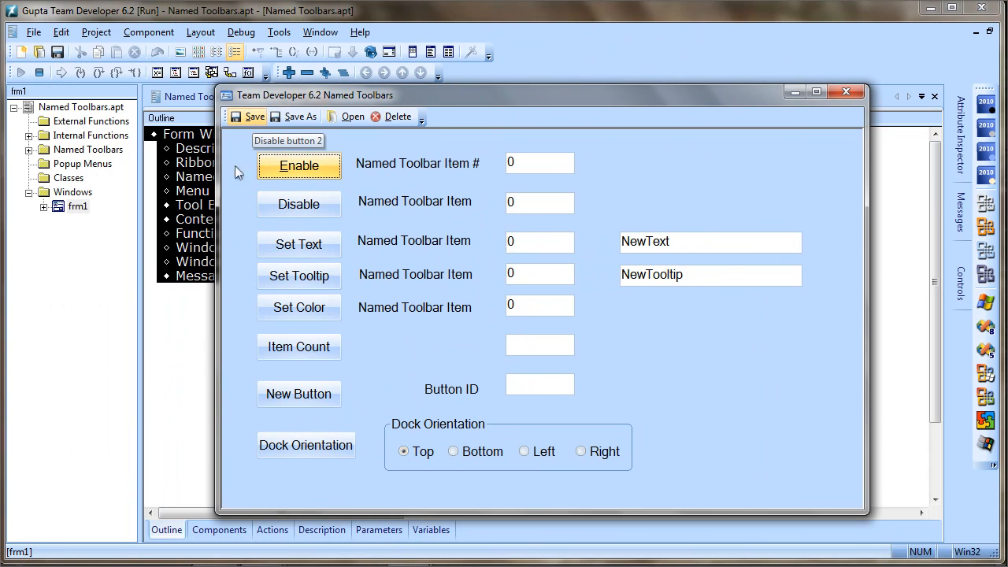
mouse_move(693, 271)
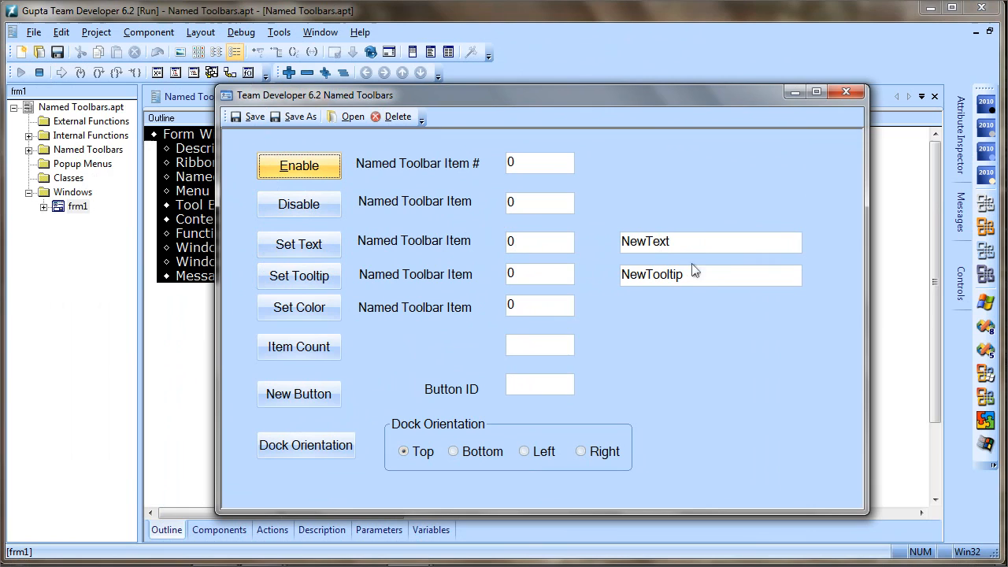
click(300, 244)
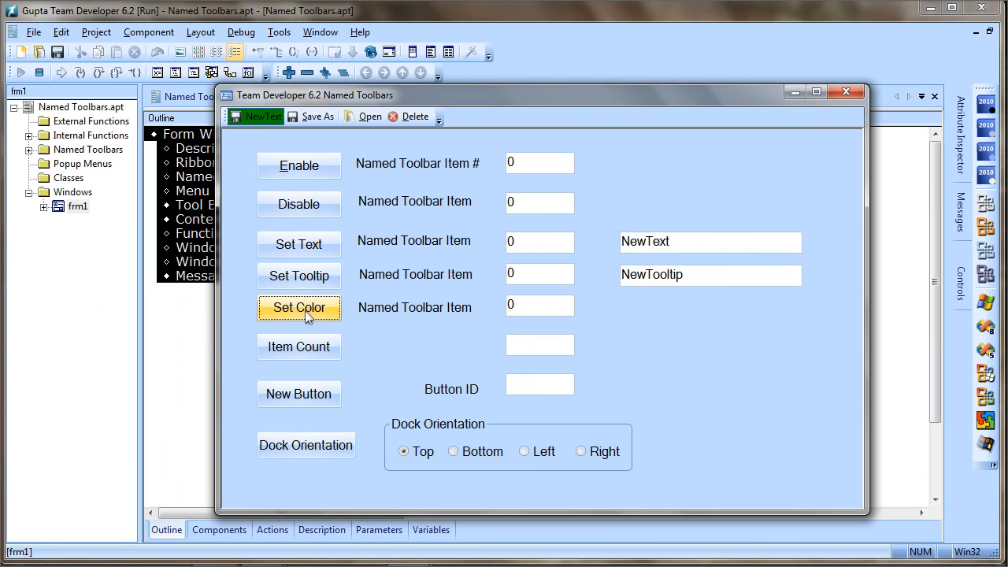
mouse_move(299, 346)
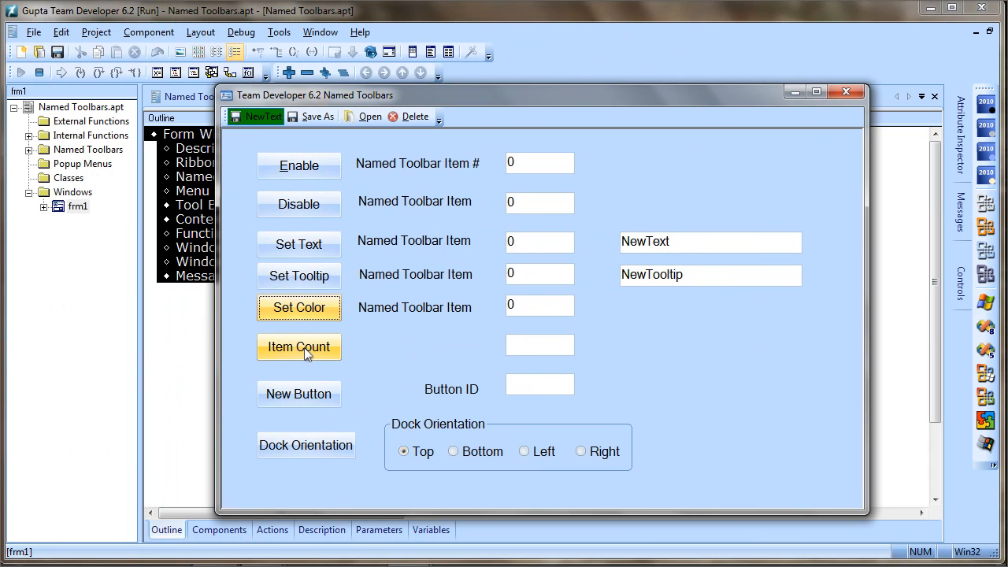
- Report the toolbar's 5 items with Item Count, then add a New Button with ID 20493
click(299, 346)
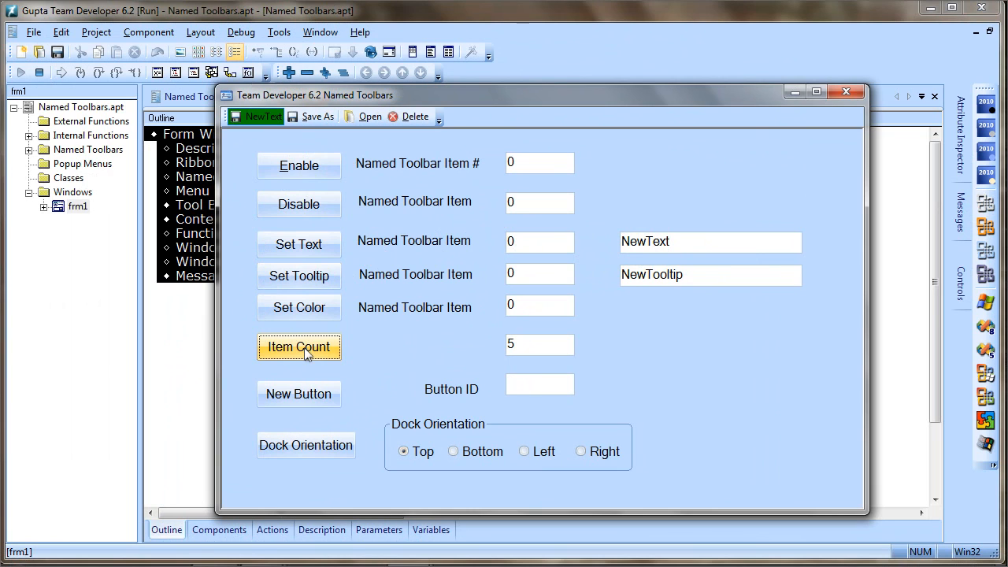
mouse_move(314, 117)
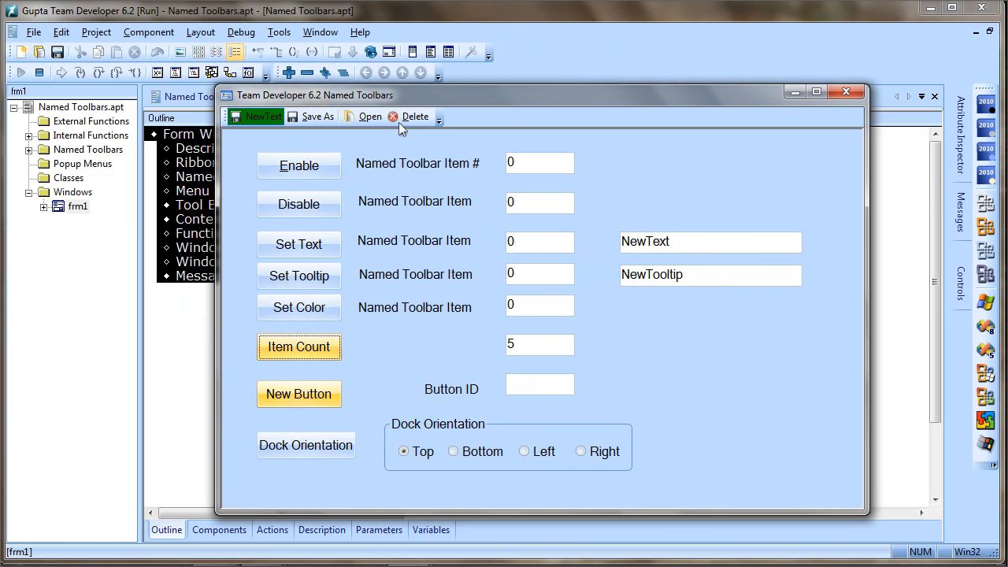
click(299, 393)
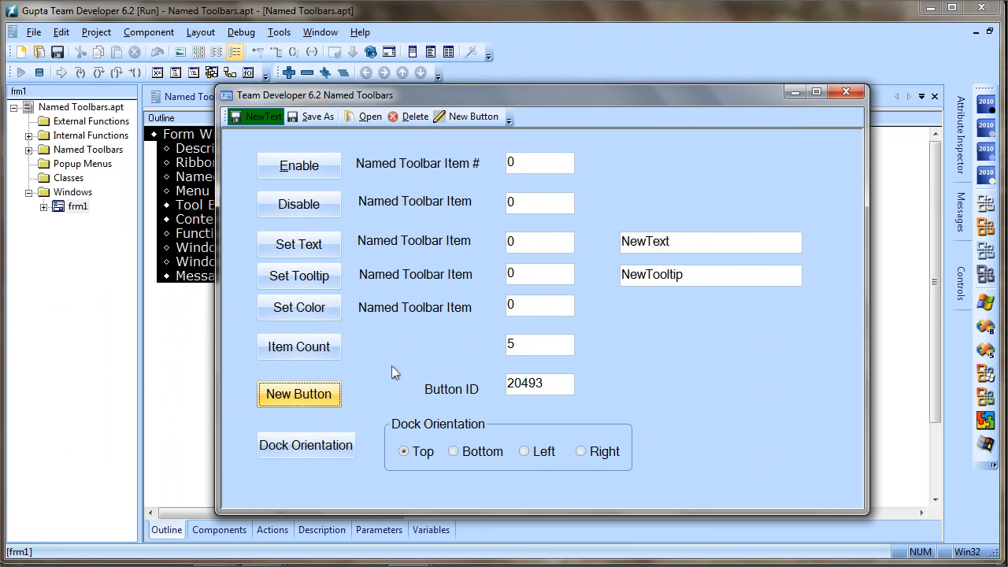
mouse_move(473, 116)
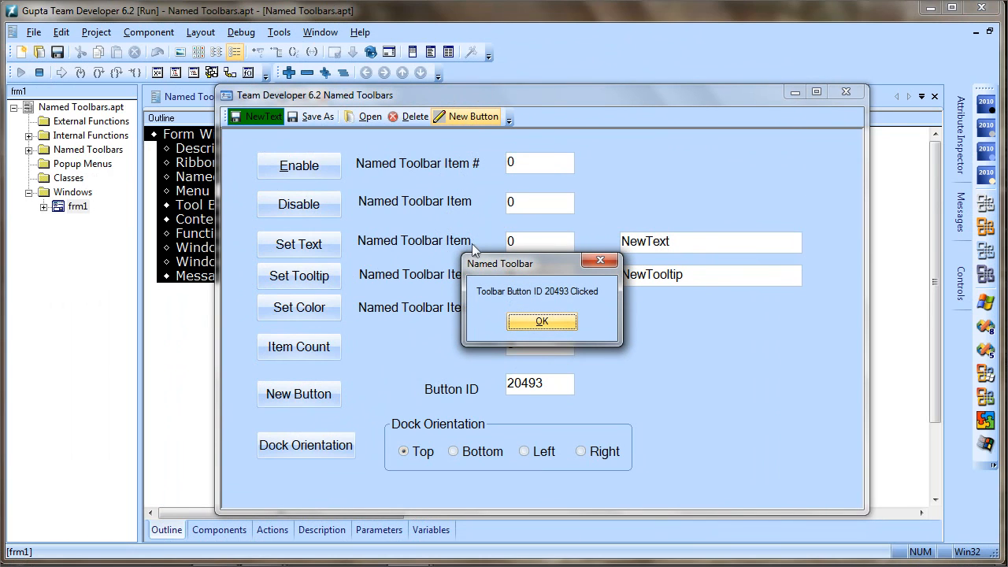
mouse_move(545, 299)
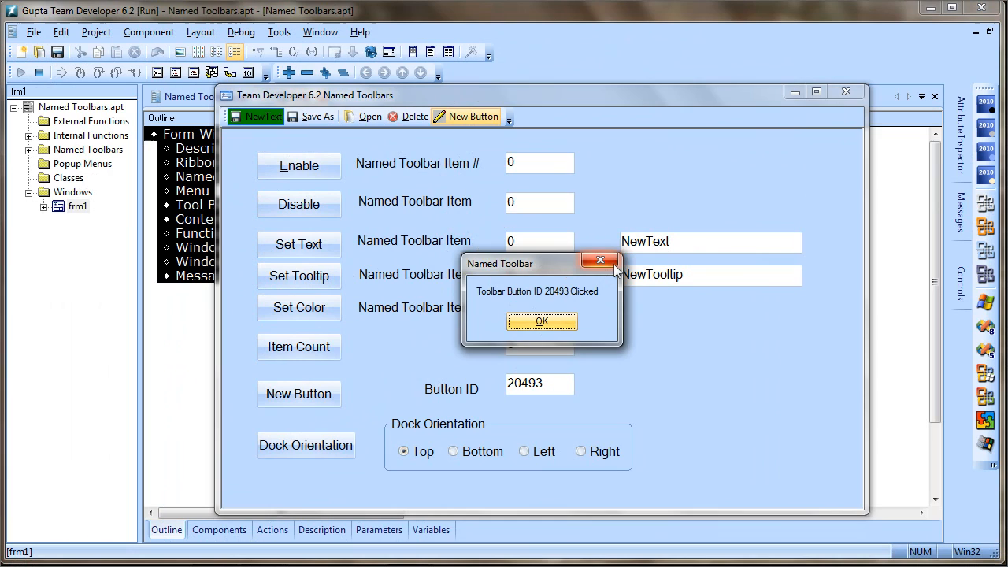
- Dismiss the button-clicked message, then dock the toolbar left, right and back to top
click(541, 321)
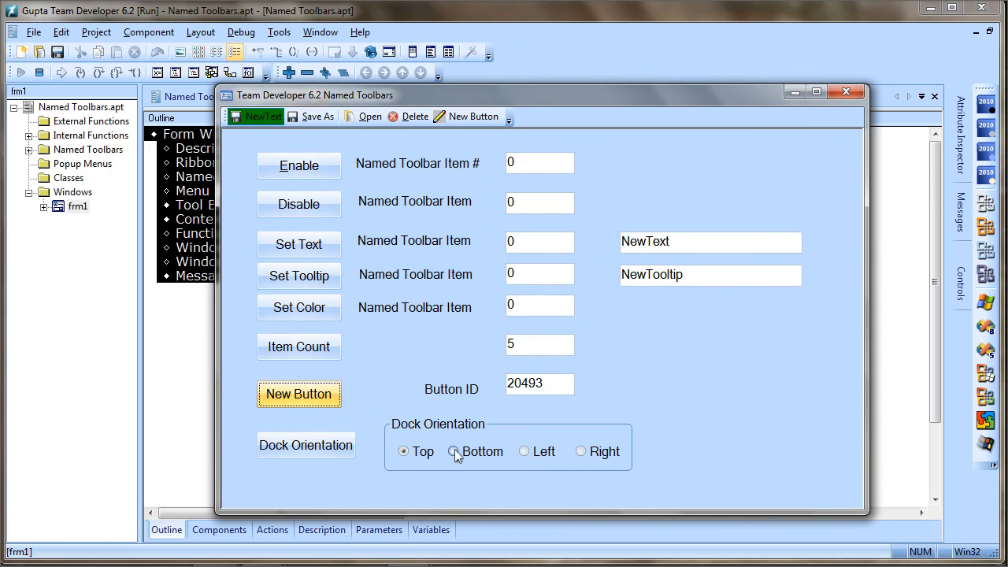
mouse_move(457, 458)
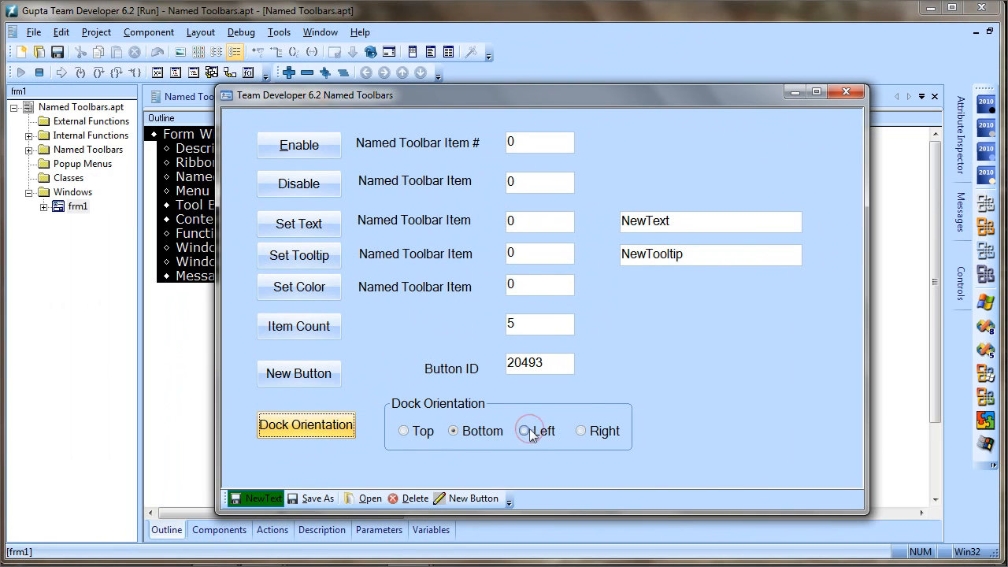
click(523, 432)
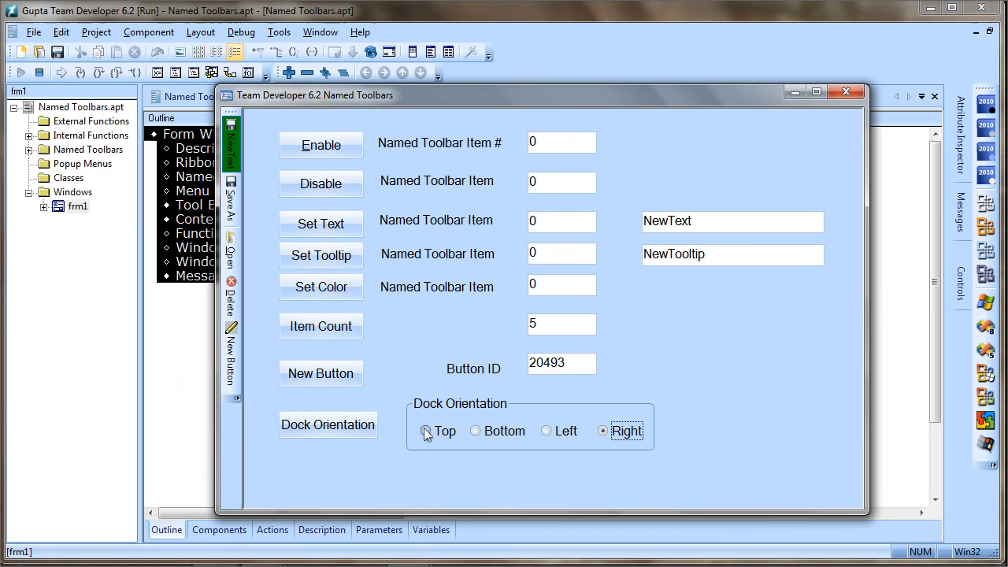
click(328, 426)
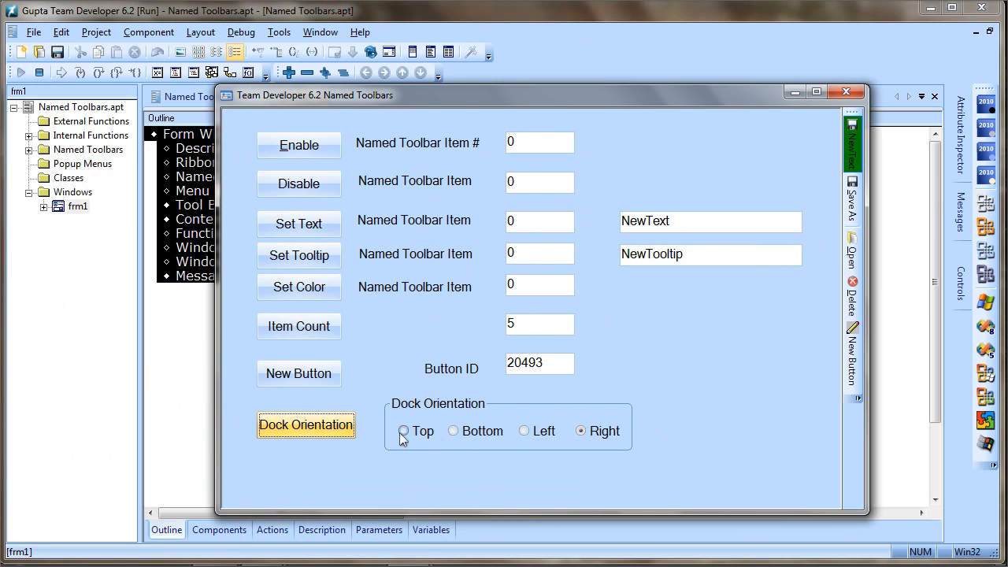
click(403, 431)
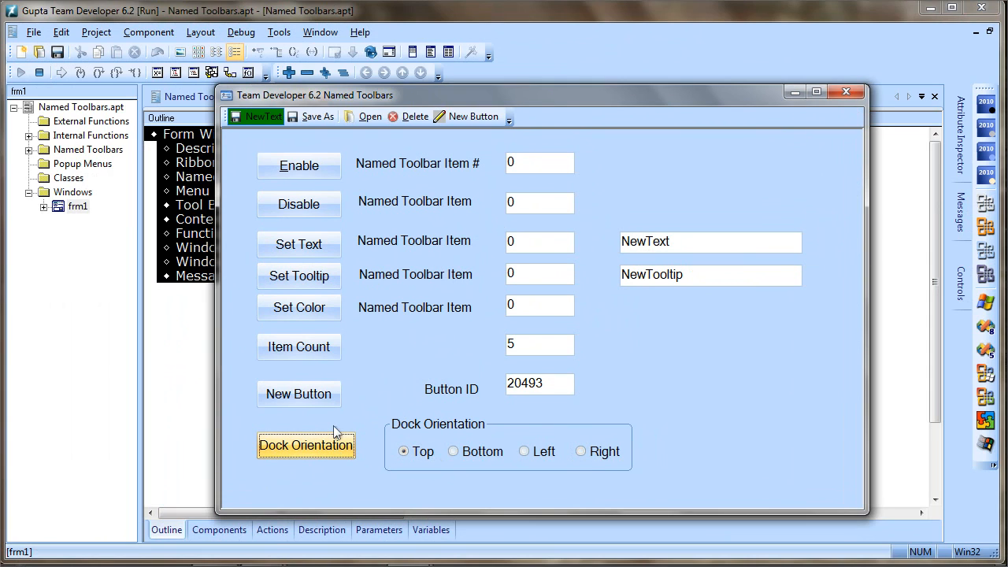
mouse_move(851, 107)
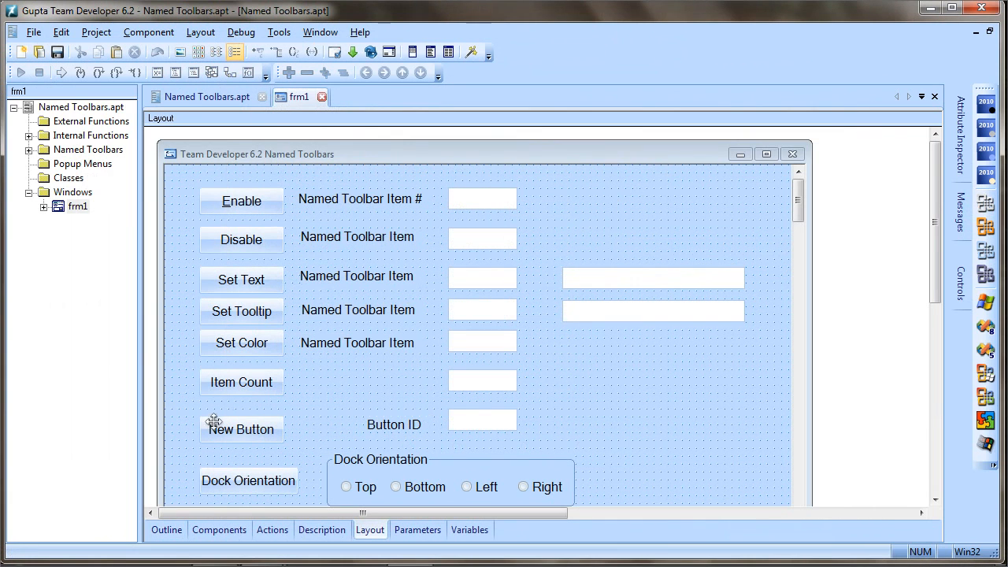
- Show frm1's outline and expand pb1–pb4 click handlers with their SalTBEnable/Disable/SetItemText/Tooltip calls
click(167, 529)
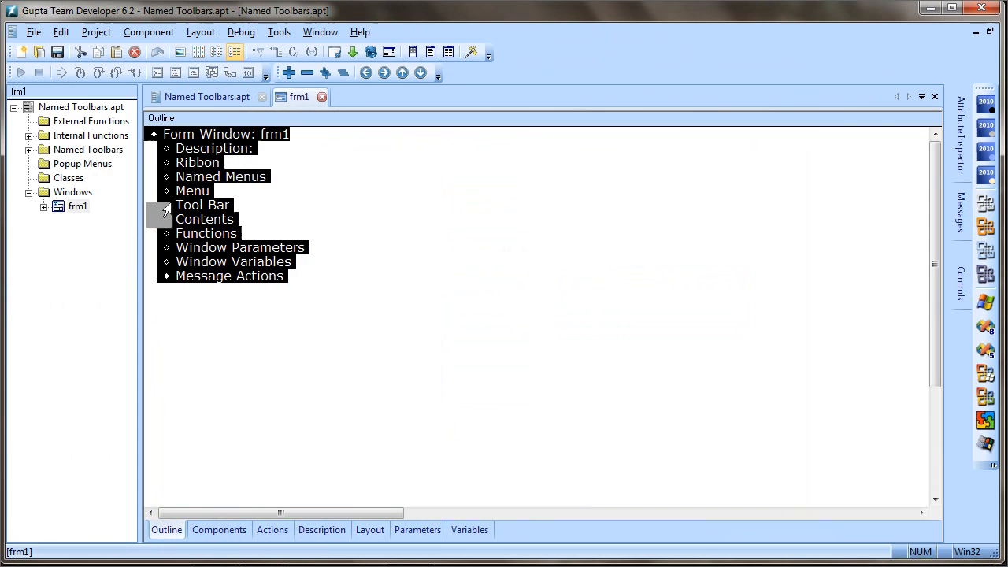
click(165, 219)
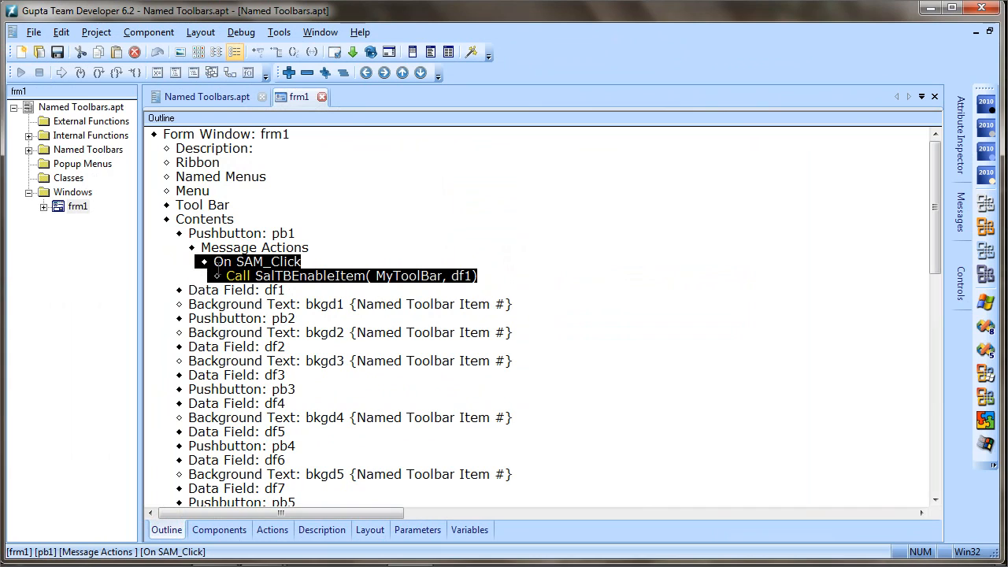
click(346, 275)
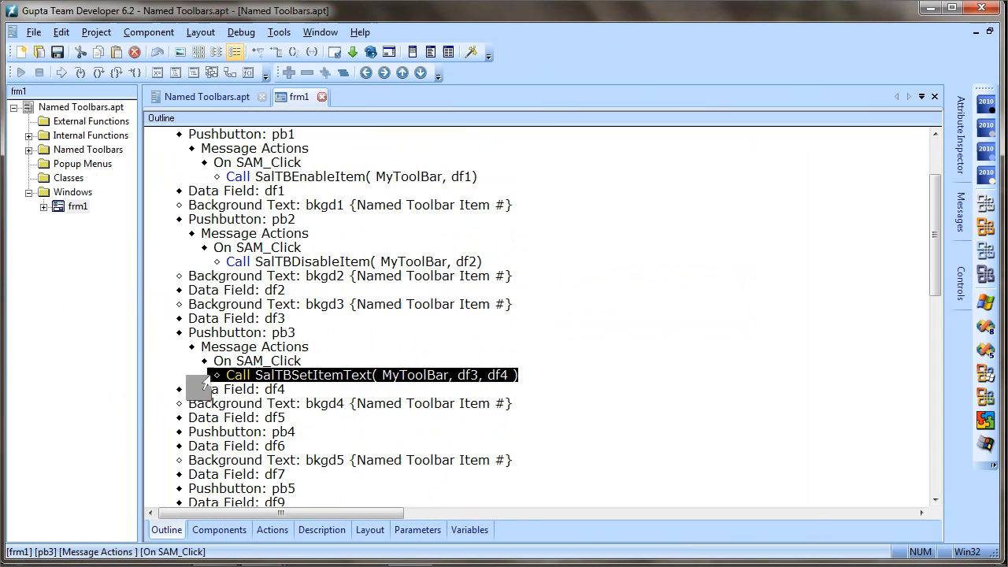
click(243, 432)
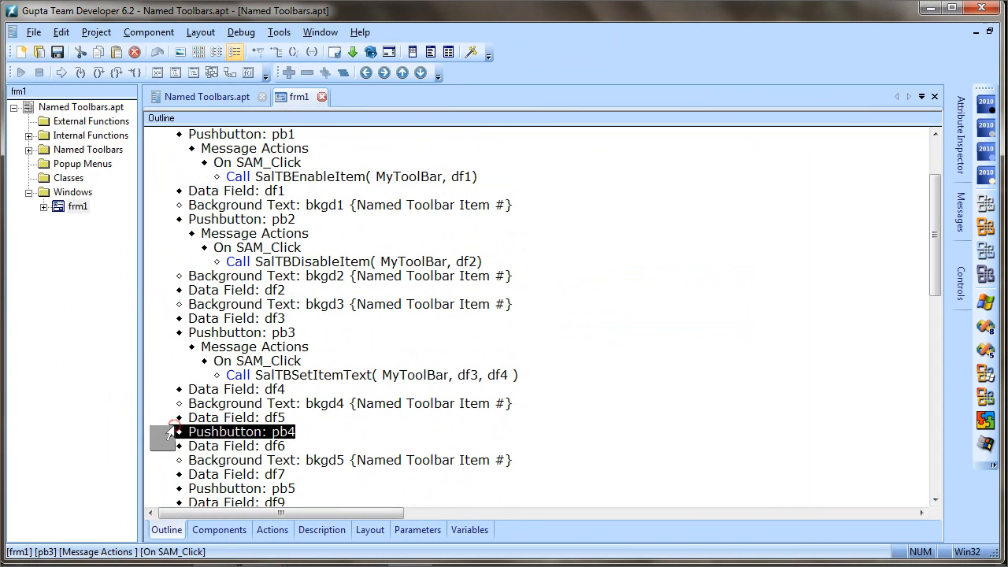
click(178, 432)
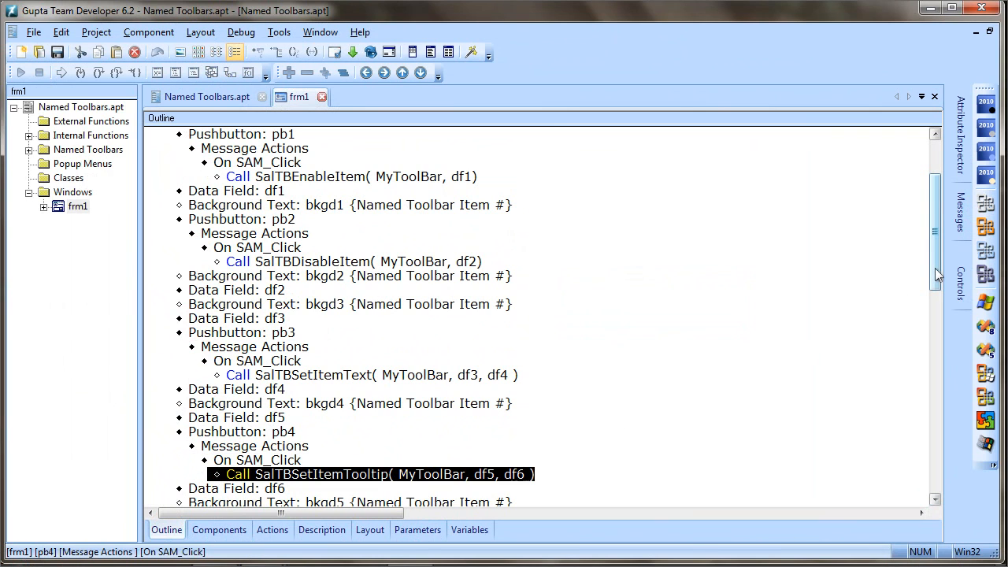
- Expand pb5 and pb6 click handlers showing SalTBSetItemColor and SalTBGetItemCount, reaching pb7's SalTBAddItem and form actions
scroll(down, 3)
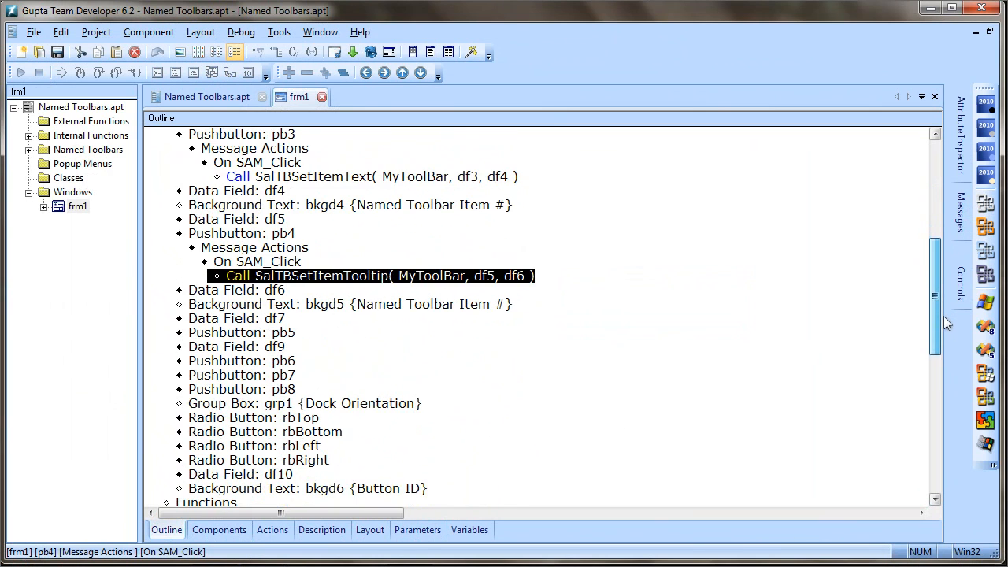
scroll(down, 3)
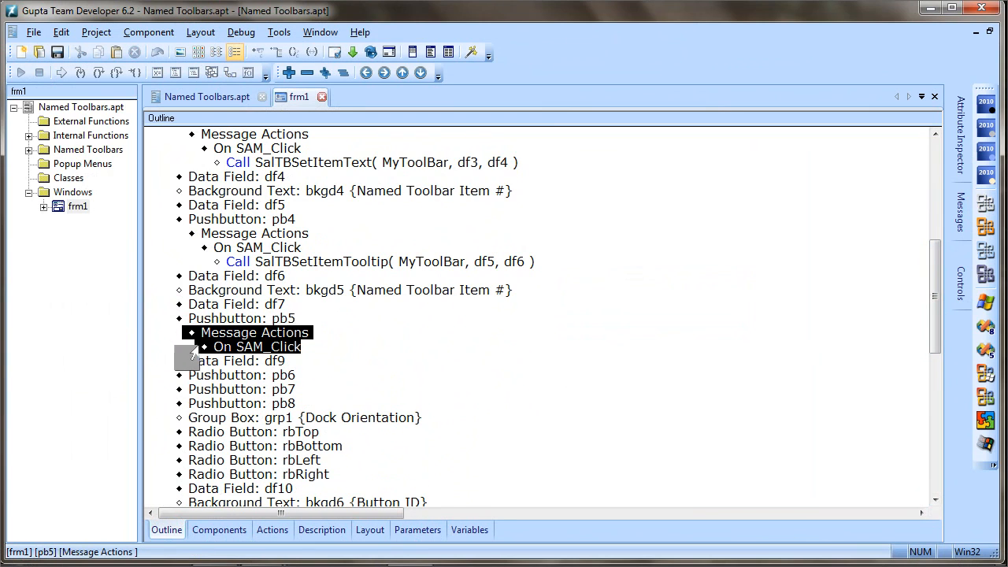
double_click(256, 346)
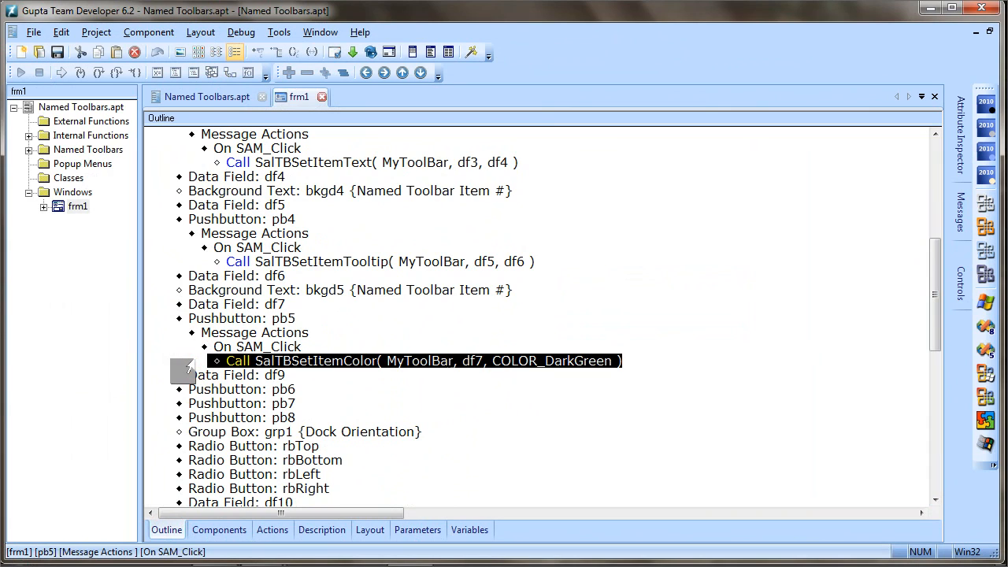
double_click(552, 361)
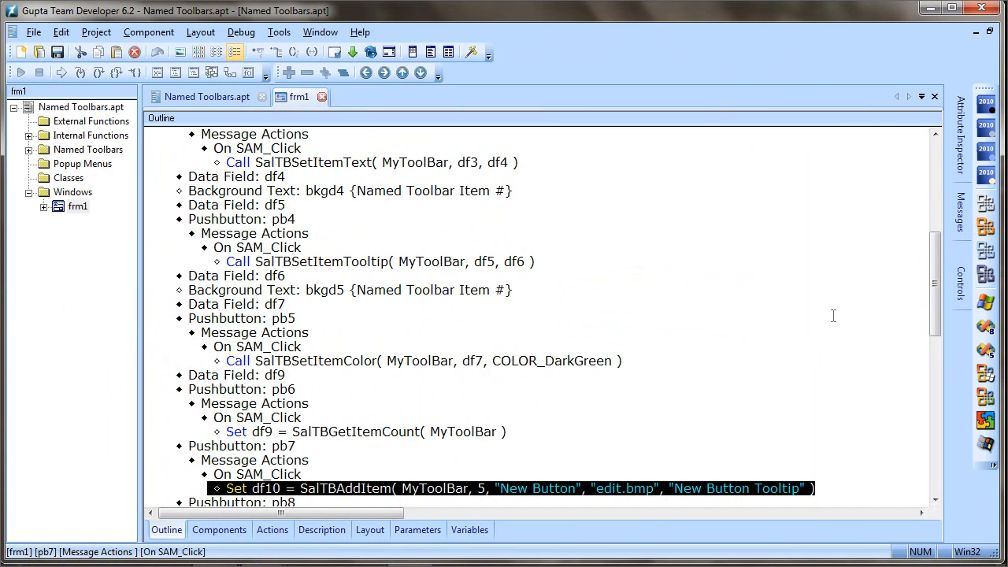
scroll(down, 3)
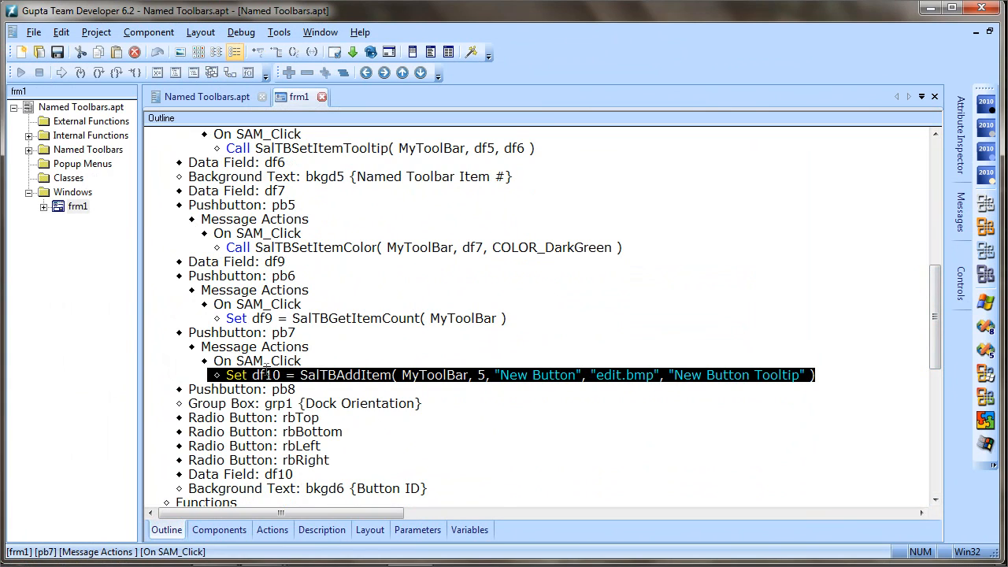
mouse_move(280, 400)
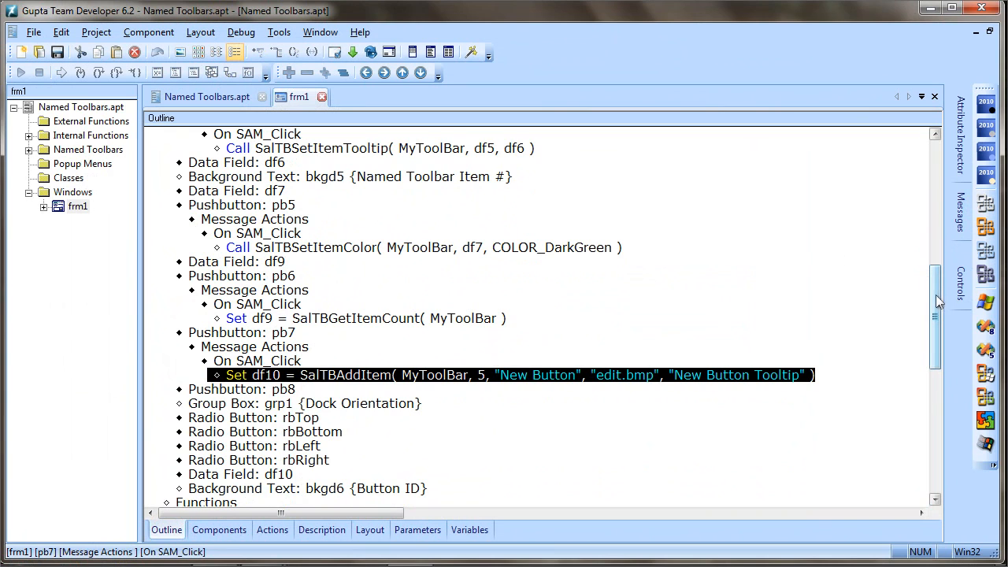
scroll(down, 3)
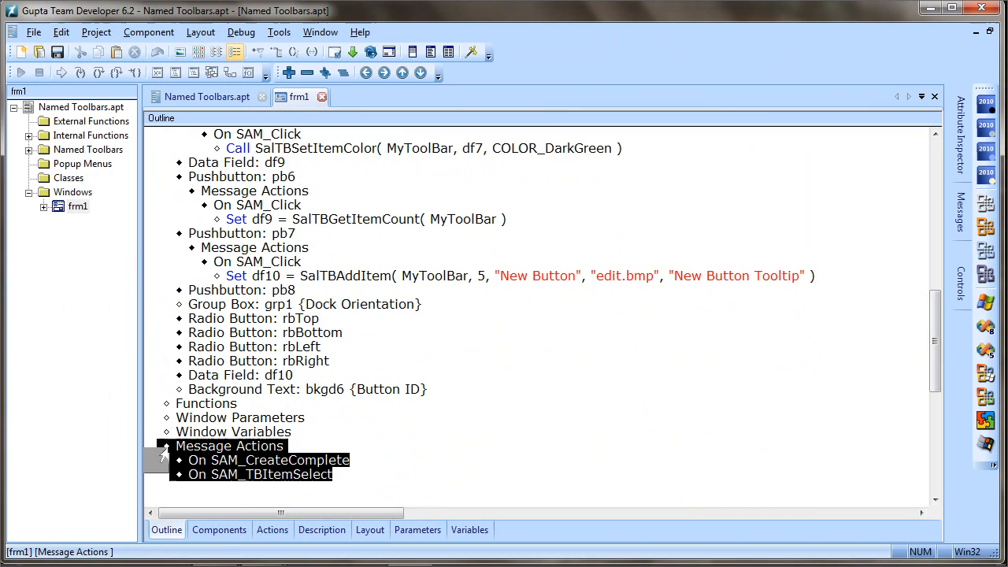
- Expand On SAM_TBItemSelect and pb8's dock-orientation If rbLeft branch with its SalTBSetDockStatus call
click(260, 474)
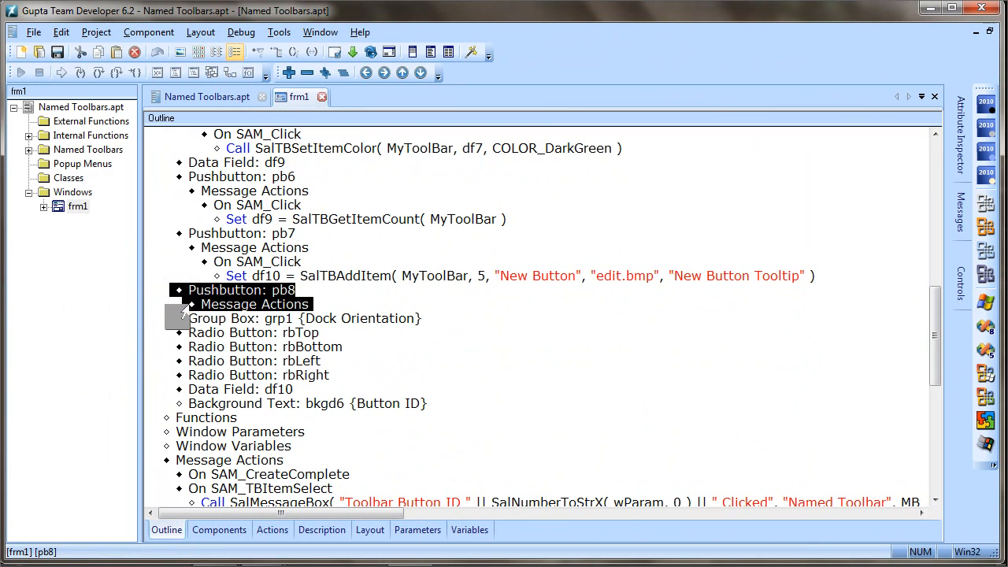
click(189, 304)
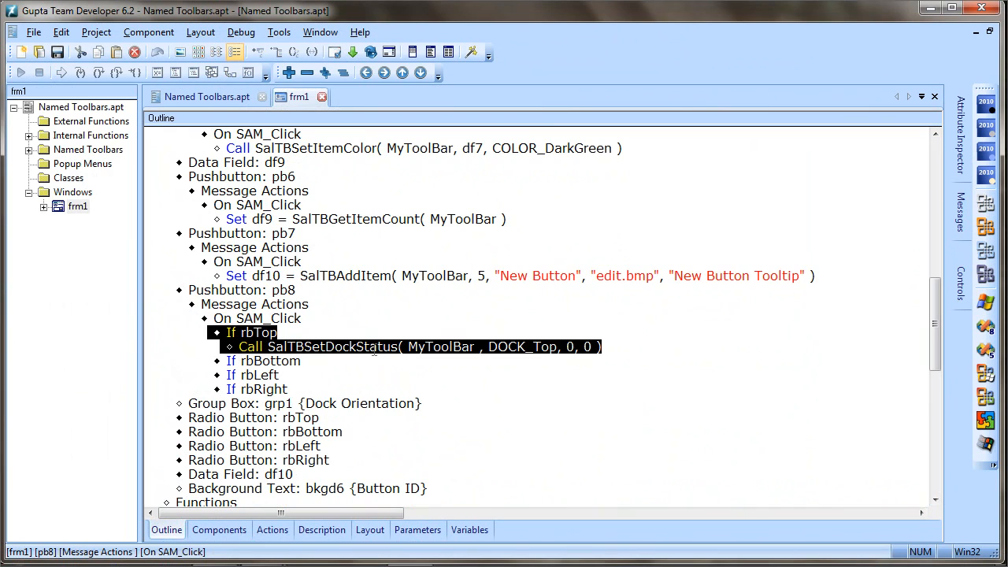
click(252, 374)
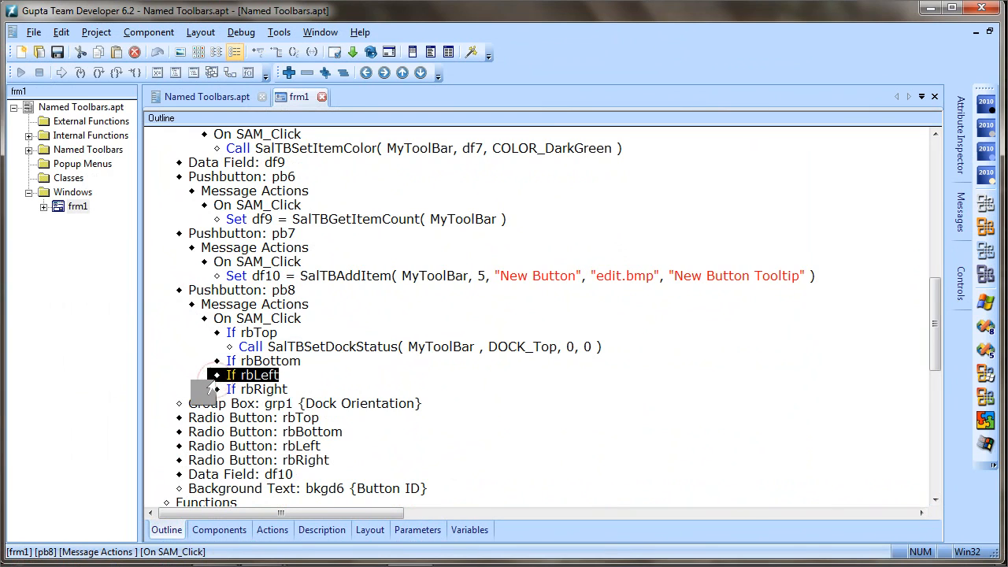
click(217, 375)
text(Call SalTBSetDockStatus( MyToolBar , DOCK_Left, 0, 0 ))
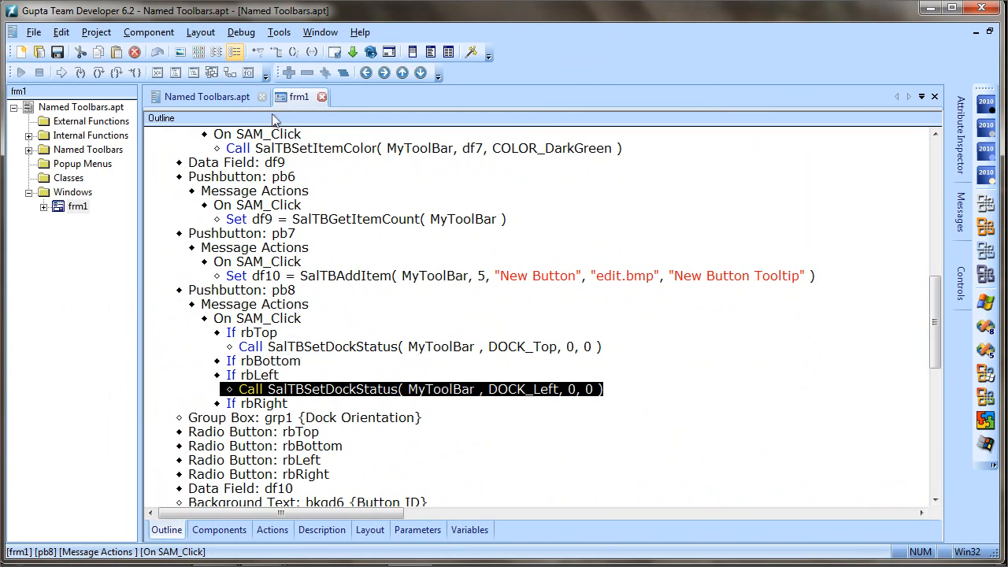
- Run the Named Toolbars form again (F7) and move its window to the right
click(352, 52)
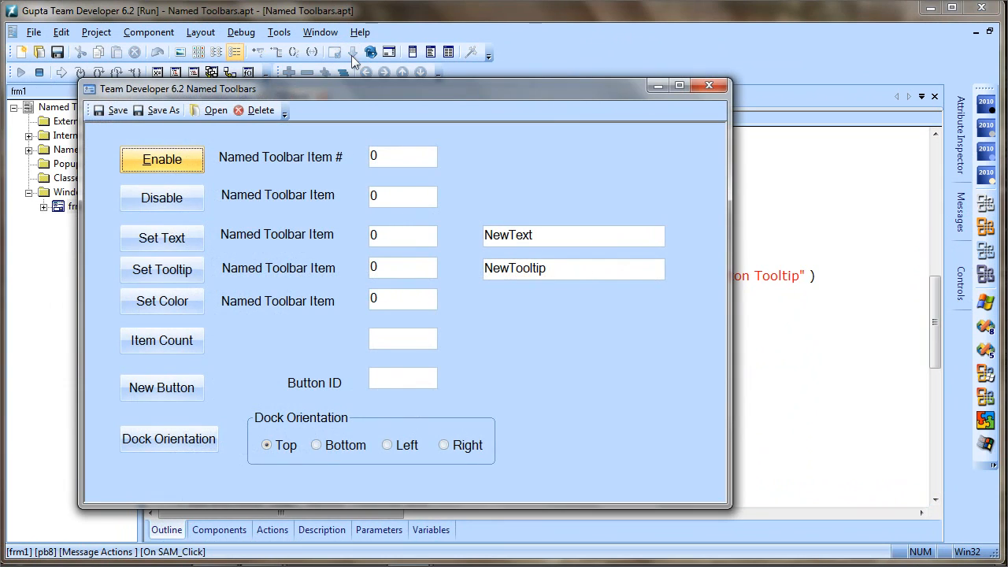
mouse_move(311, 101)
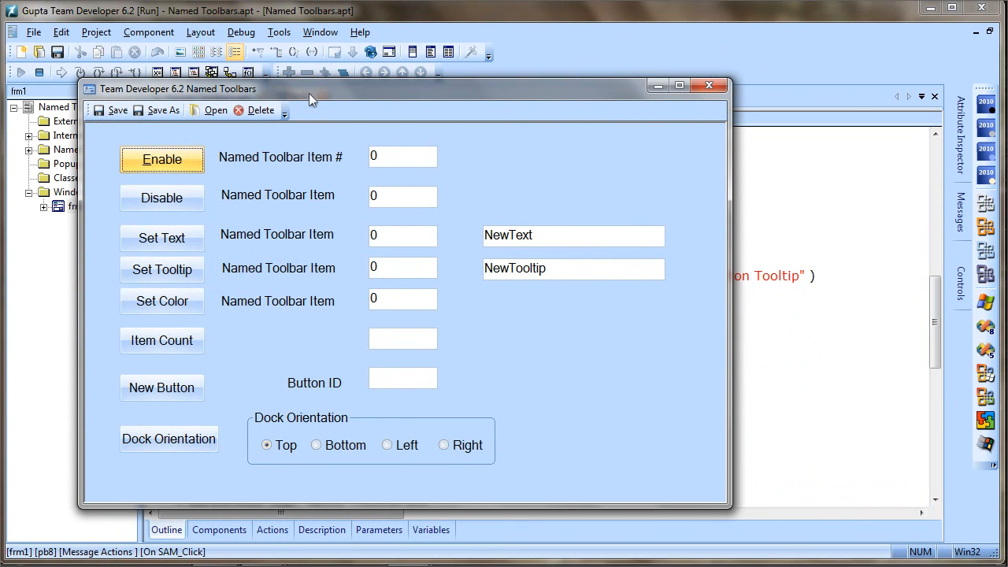
drag(311, 88, 381, 93)
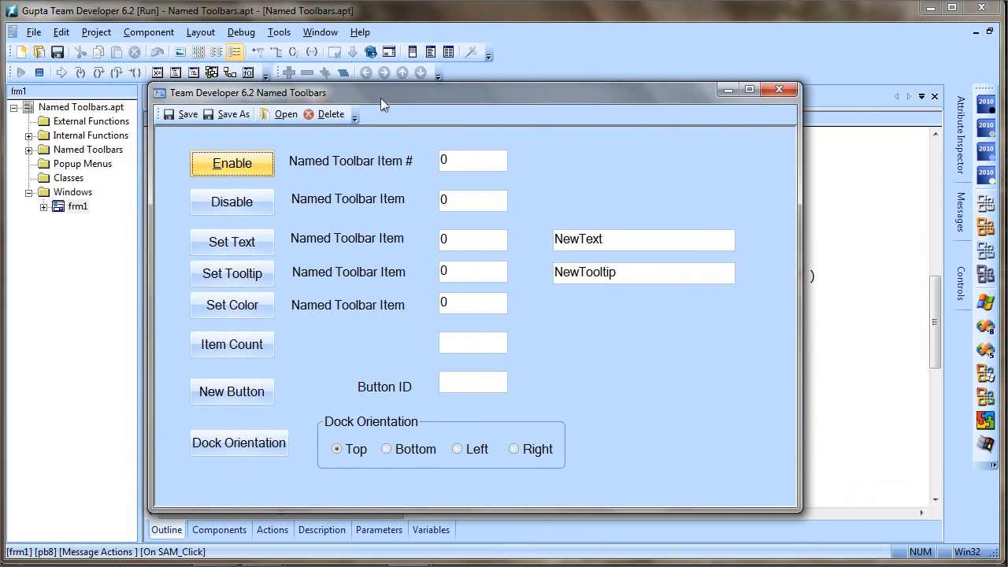